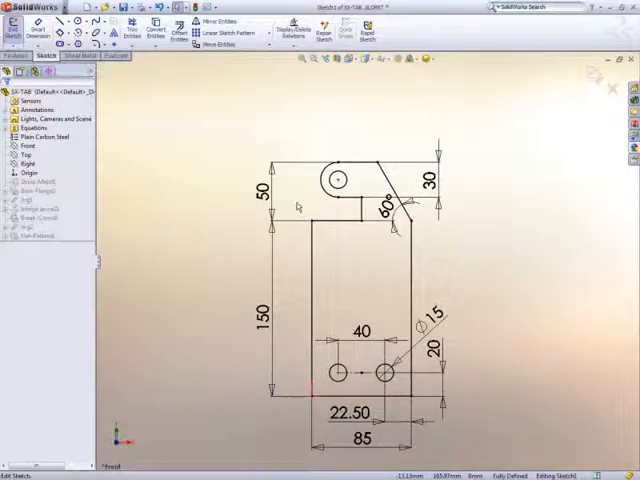
mouse_move(300, 204)
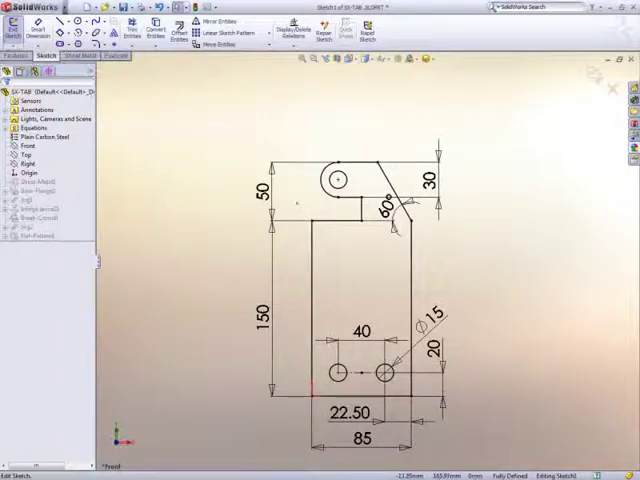
Place a 22.50 dimension across the top of the sketch, triggering the driven prompt.
click(264, 192)
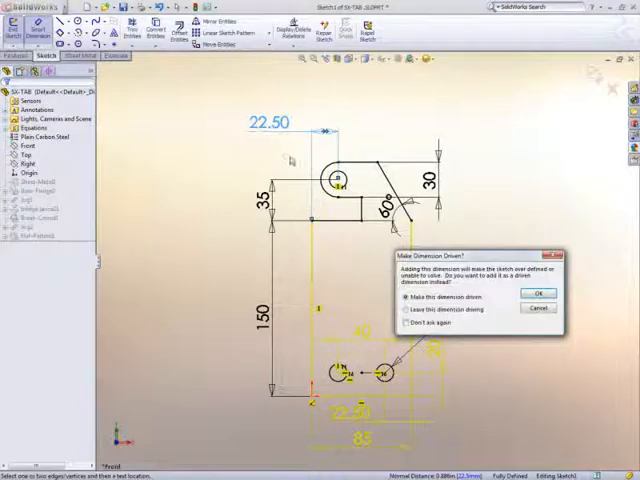
Keep the 22.50 dimension driving, leaving the sketch over-defined.
click(406, 308)
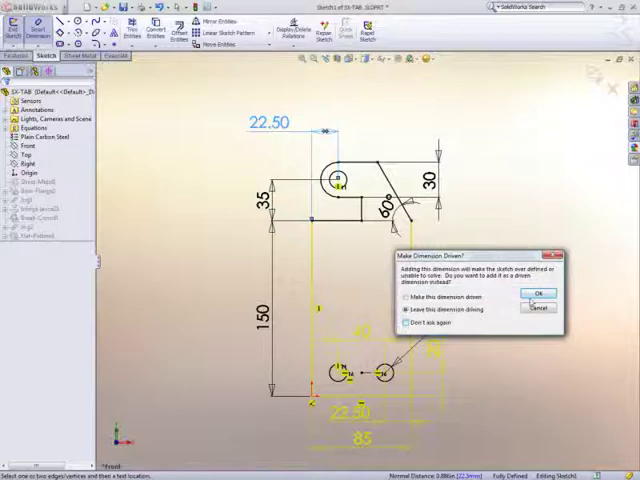
click(538, 294)
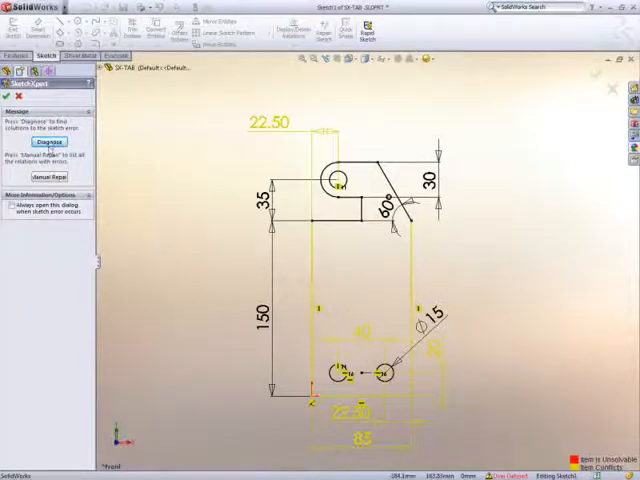
Place a 42.50 driving dimension across the top of the over-defined sketch.
click(48, 144)
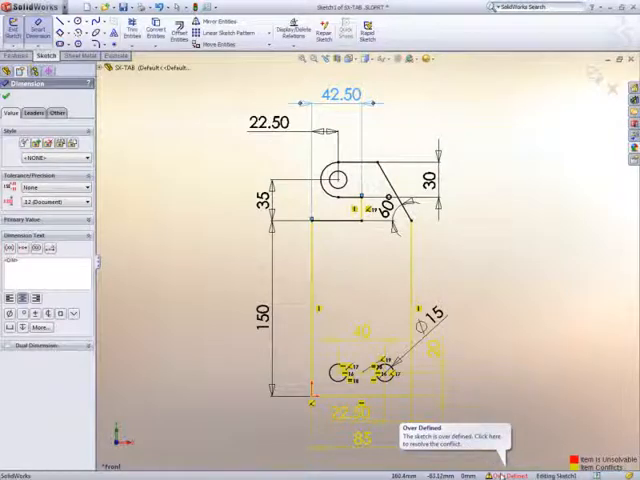
Diagnose the over-defined sketch in SketchXpert and accept a solution that resolves it.
click(456, 432)
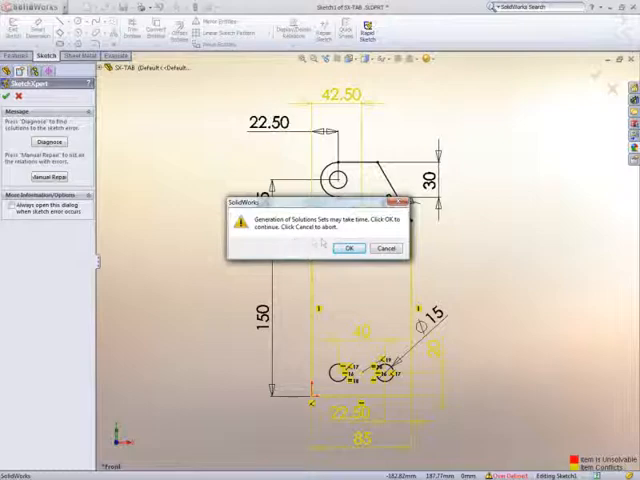
click(348, 246)
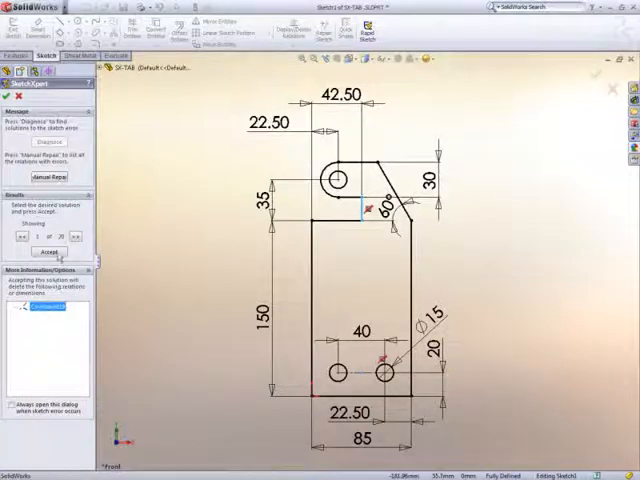
click(48, 252)
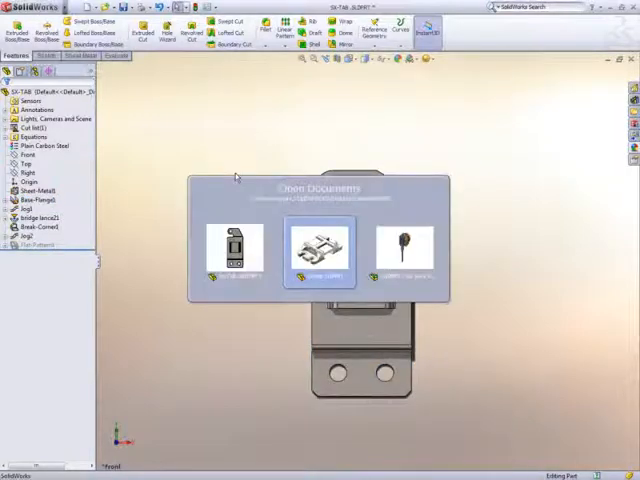
Switch to the Clamp part and start FilletXpert on its upper edges.
click(318, 244)
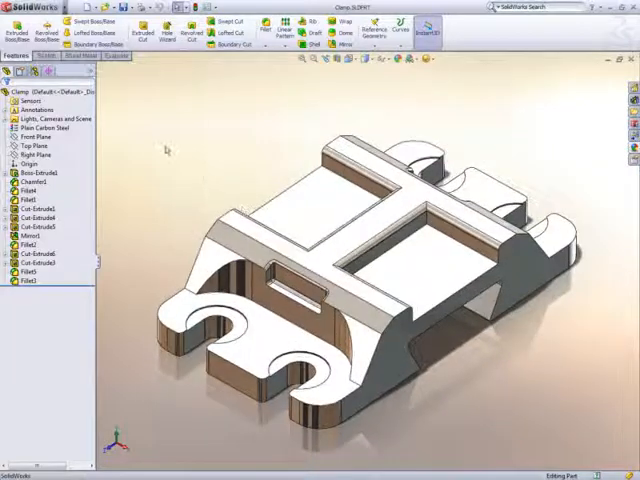
click(264, 30)
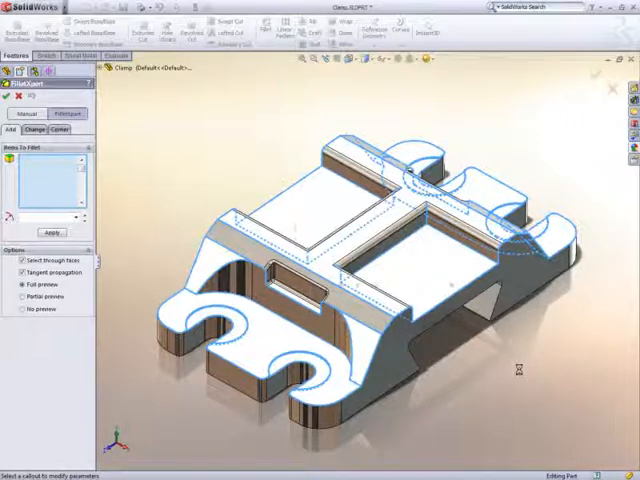
Add the fillets on the chosen clamp edges with FilletXpert.
click(52, 232)
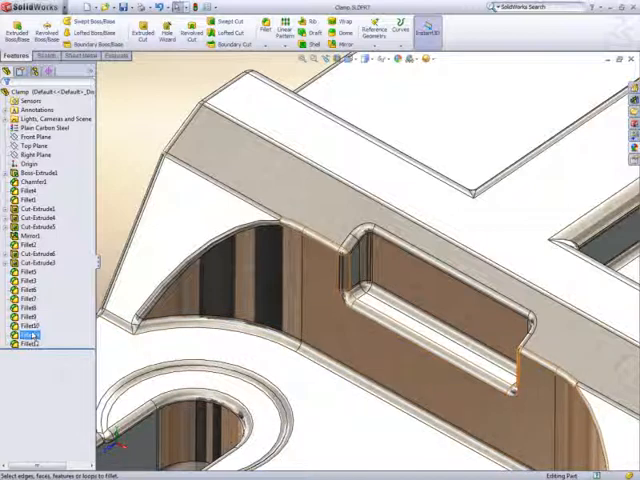
Inspect the new fillets and pick a fillet corner in FilletXpert's Corner options.
click(30, 332)
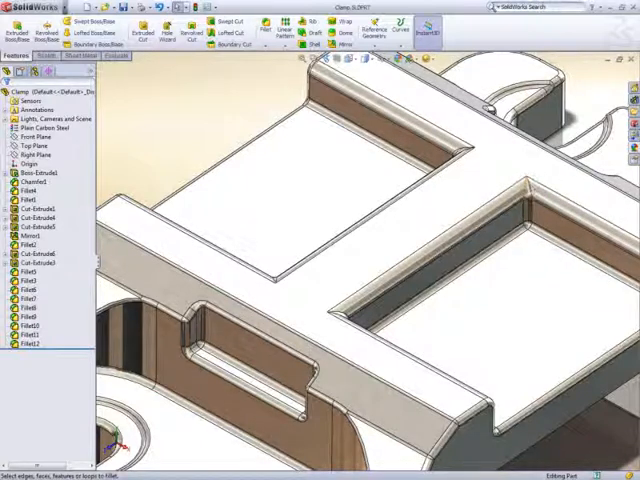
click(20, 288)
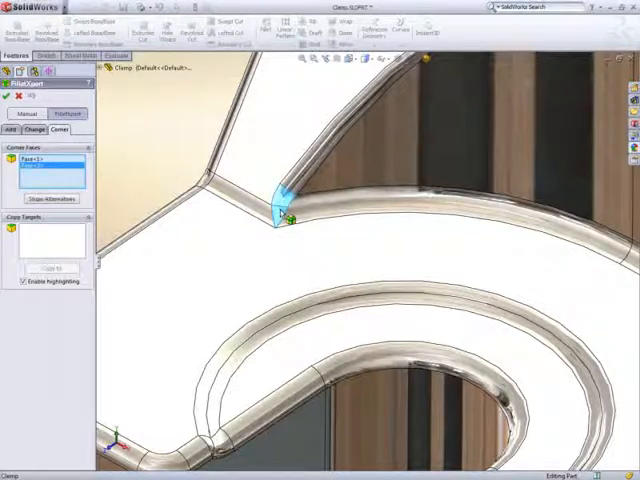
Preview alternative shapes for the fillet corner, then reopen the Fillet tool for more edges.
click(48, 200)
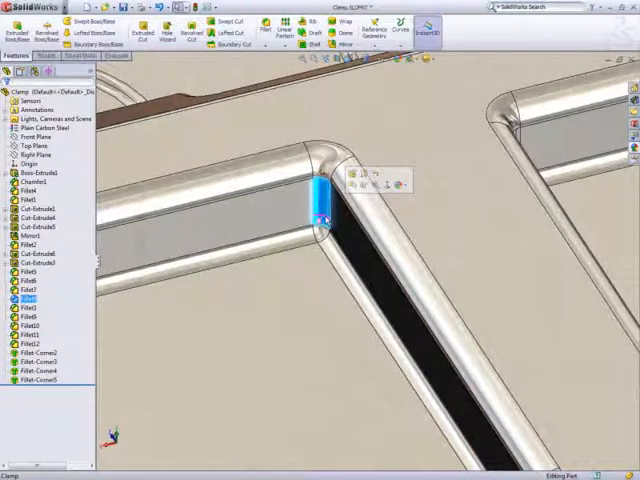
mouse_move(84, 304)
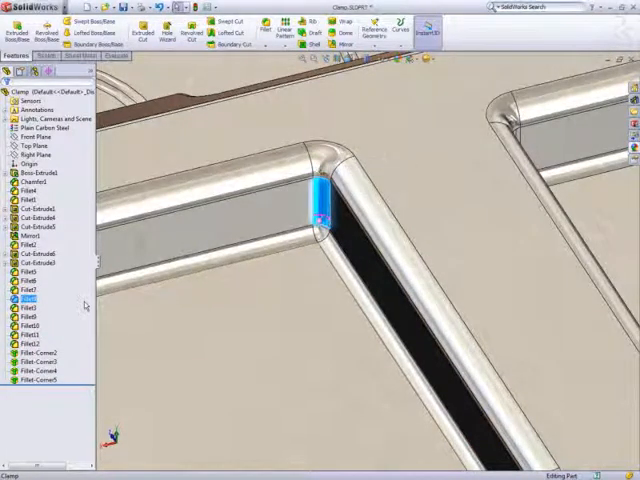
click(30, 300)
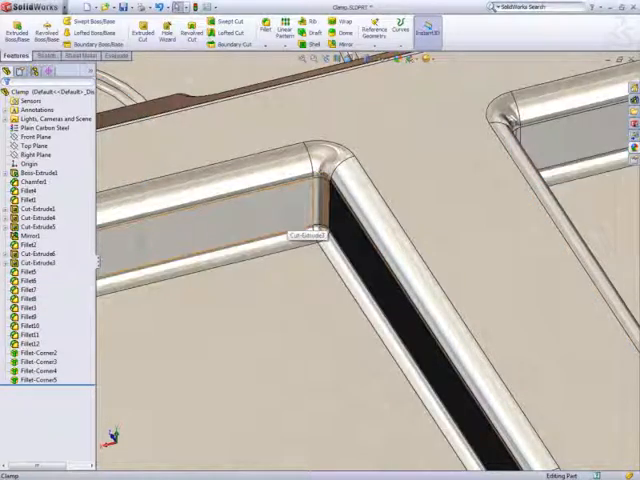
click(268, 28)
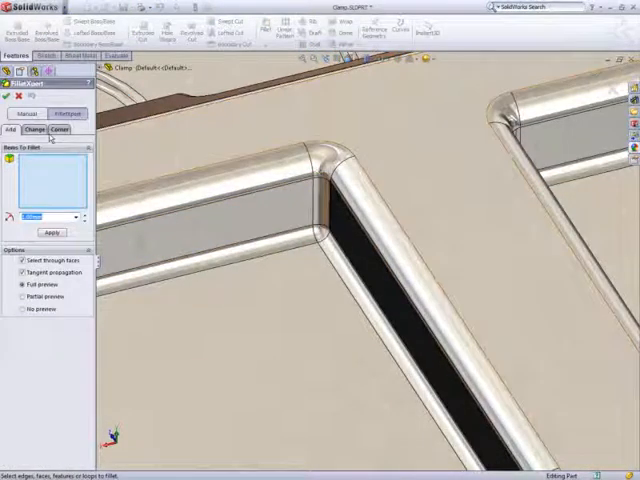
In FilletXpert's Change options, select all same-size pocket fillets and change them together.
click(36, 130)
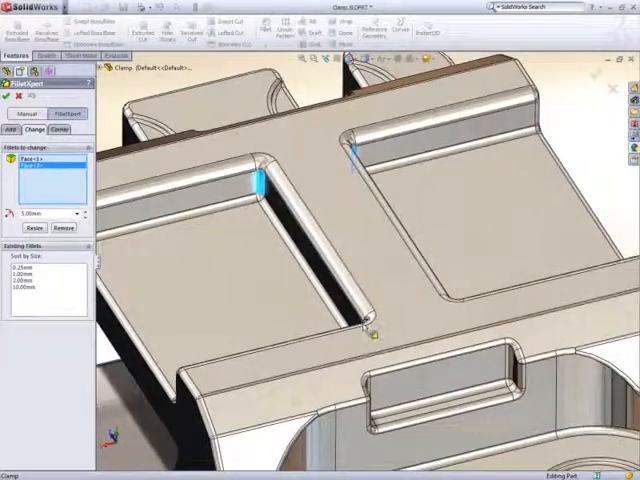
right_click(372, 338)
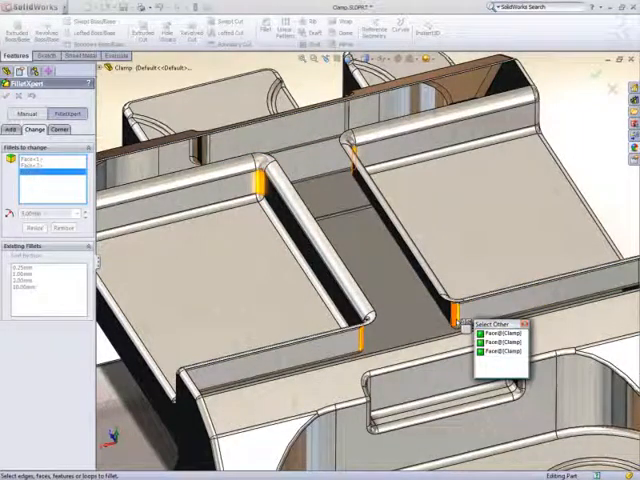
click(500, 332)
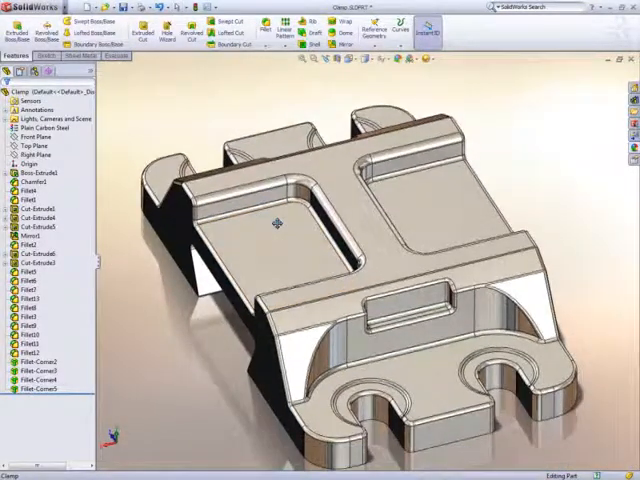
mouse_move(336, 32)
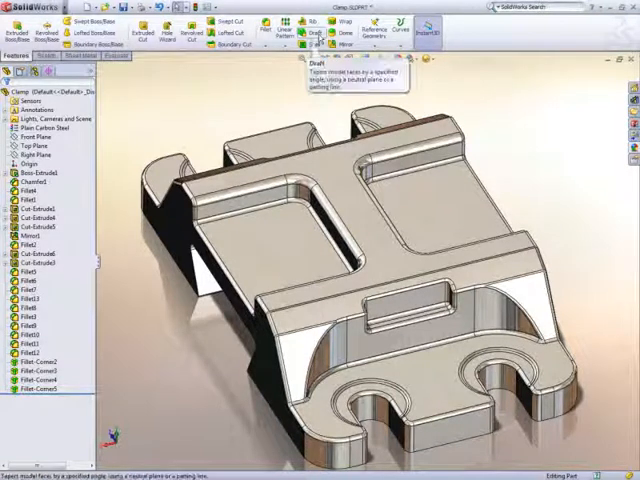
Add draft to the clamp's faces with DraftXpert, showing draft-analysis colours.
click(308, 30)
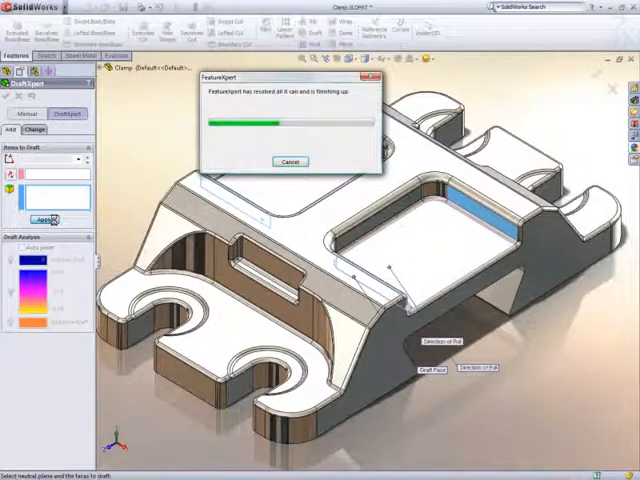
click(288, 160)
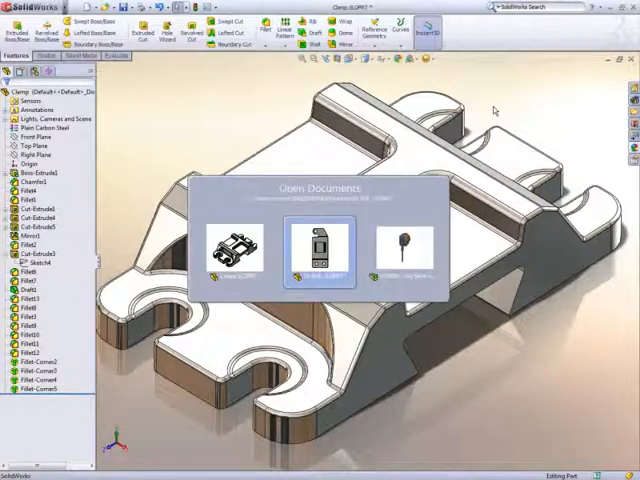
Open the mechanism assembly from the File menu's recent documents.
click(318, 236)
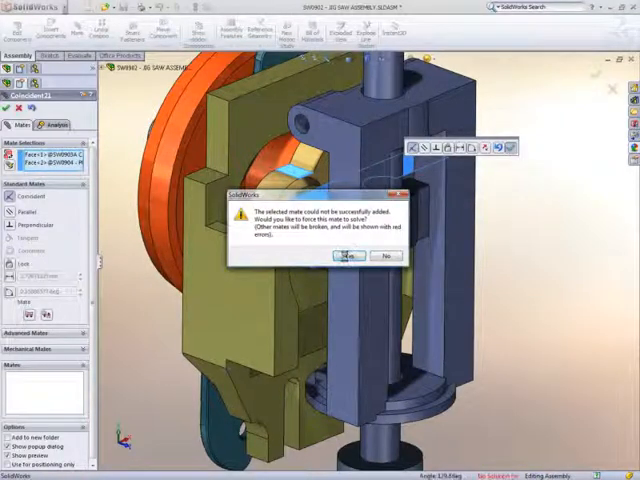
Force the conflicting mate to solve with Yes and switch to the Evaluate tools.
click(346, 256)
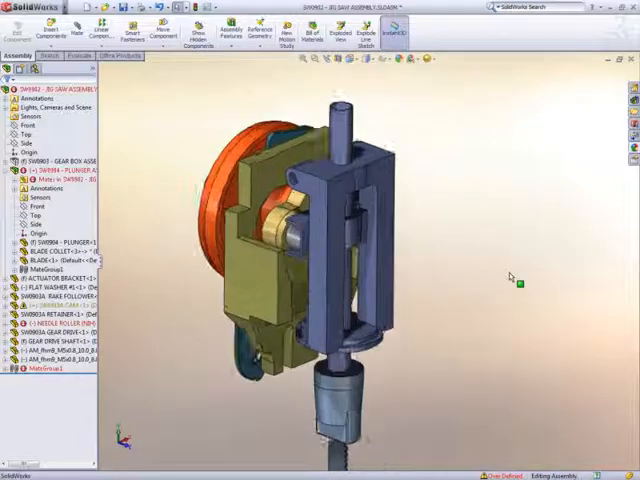
click(44, 332)
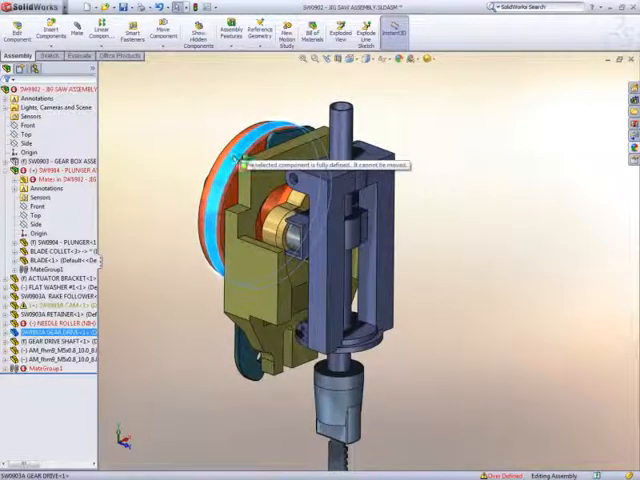